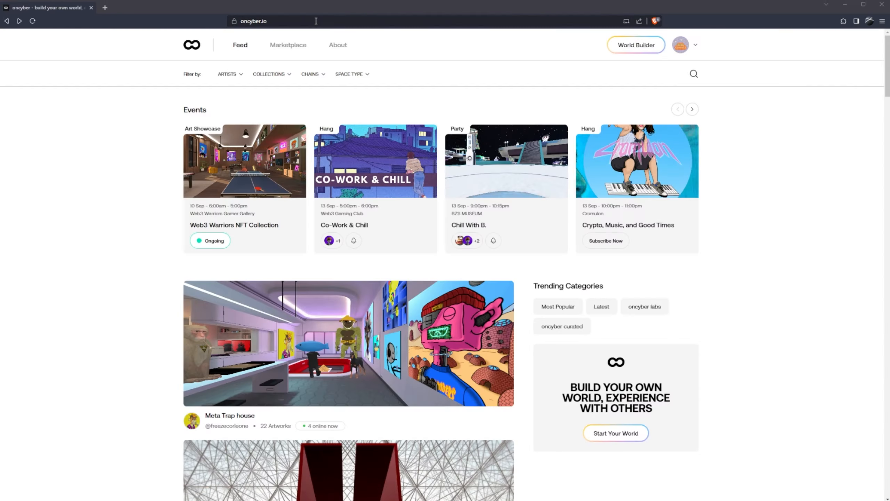
- Open the World Builder studio from the top bar, loading the HI ROOM space
left_click(253, 21)
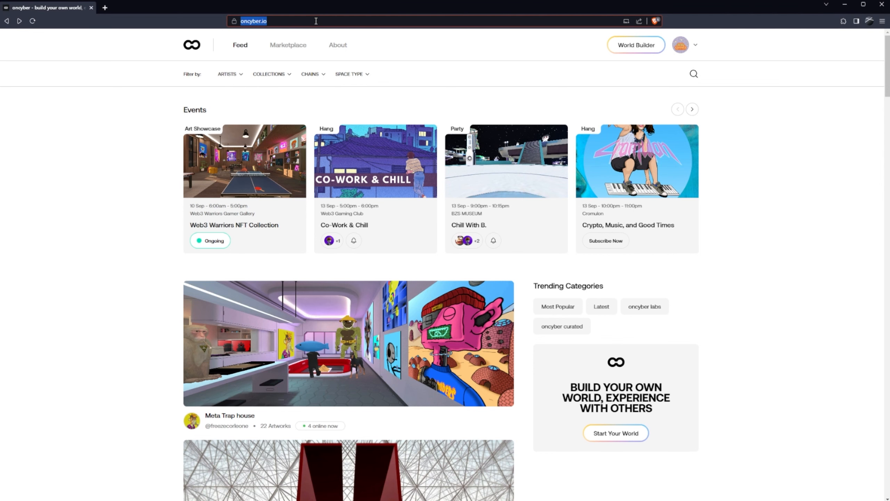
mouse_move(637, 52)
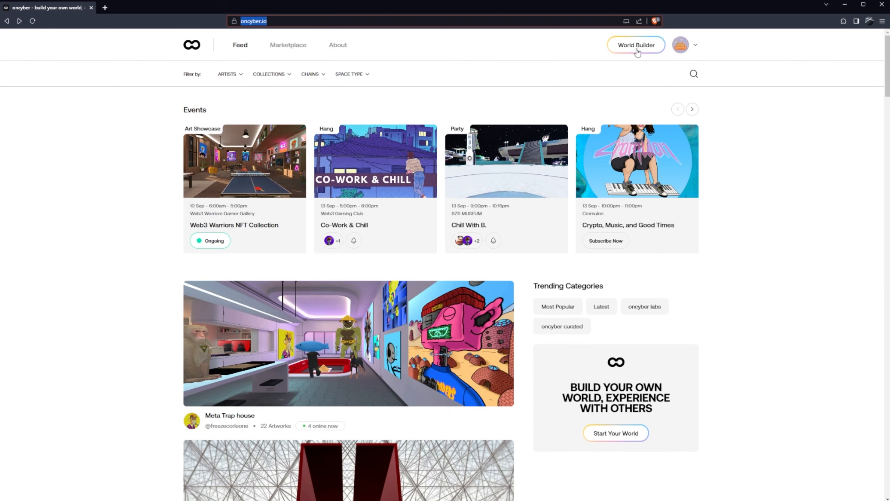
mouse_move(636, 48)
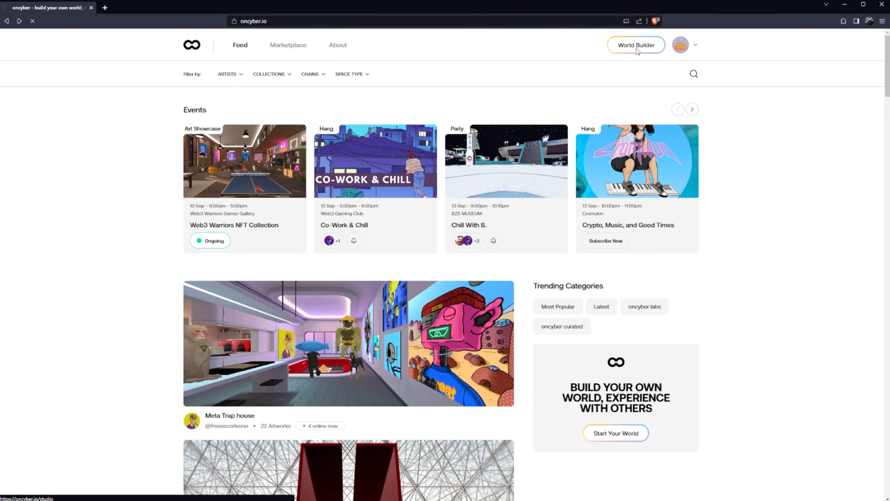
left_click(636, 44)
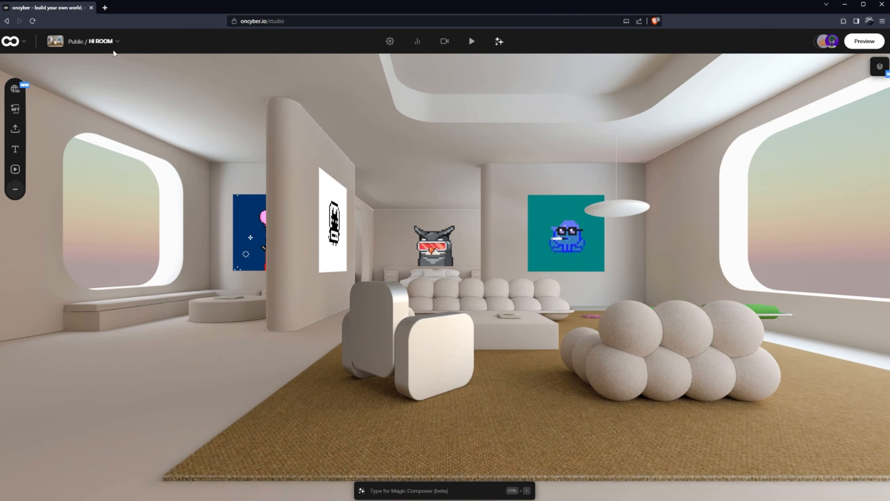
- Create a new world from the Host Meetings 'Oncyber Studios' template
left_click(117, 41)
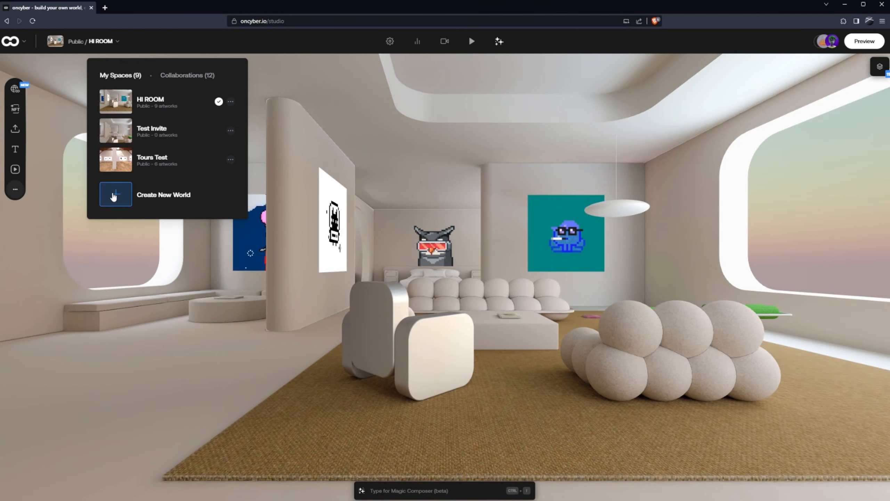
left_click(116, 194)
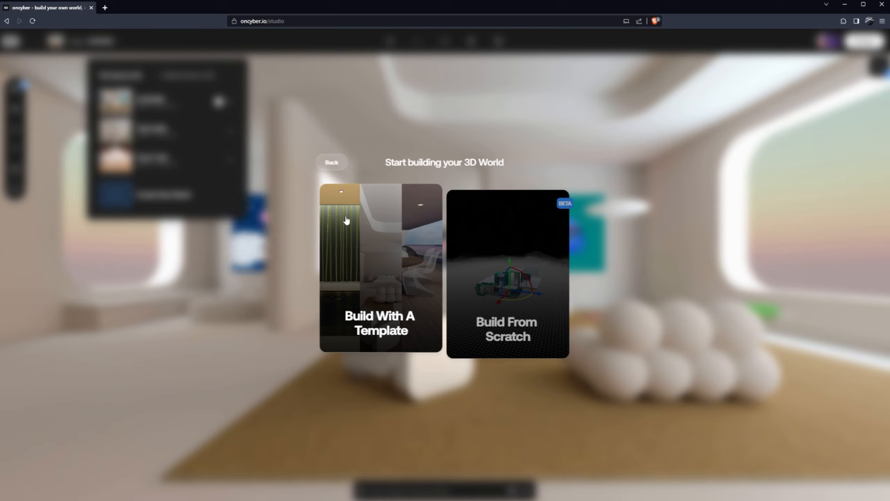
left_click(379, 267)
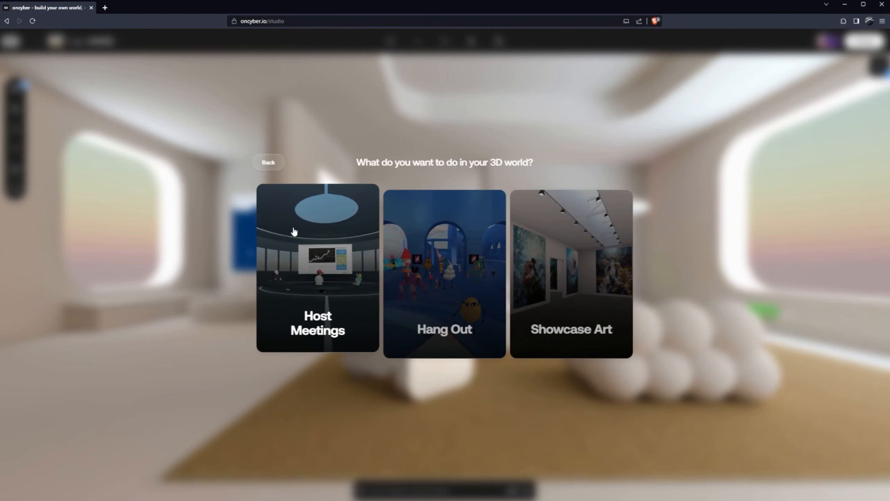
left_click(317, 270)
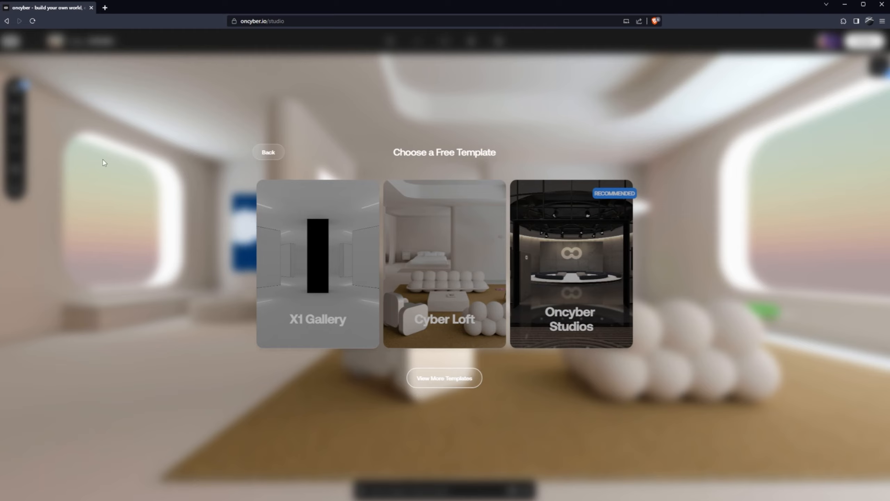
left_click(445, 378)
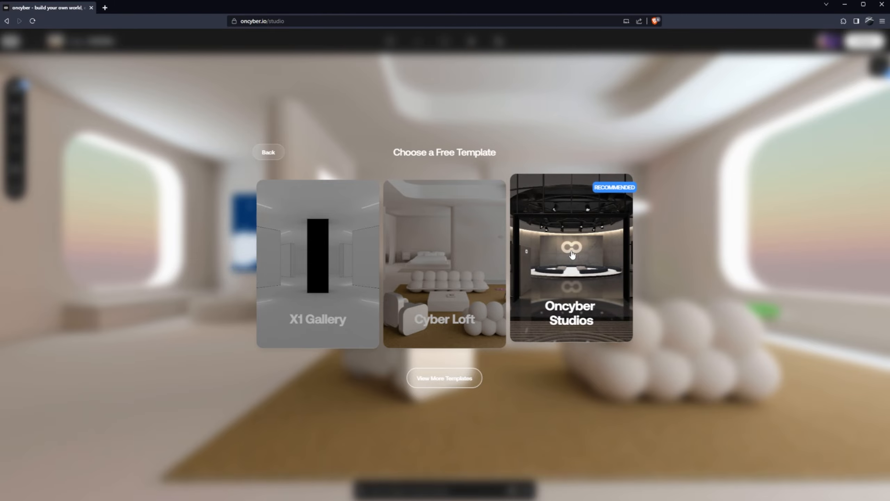
left_click(570, 258)
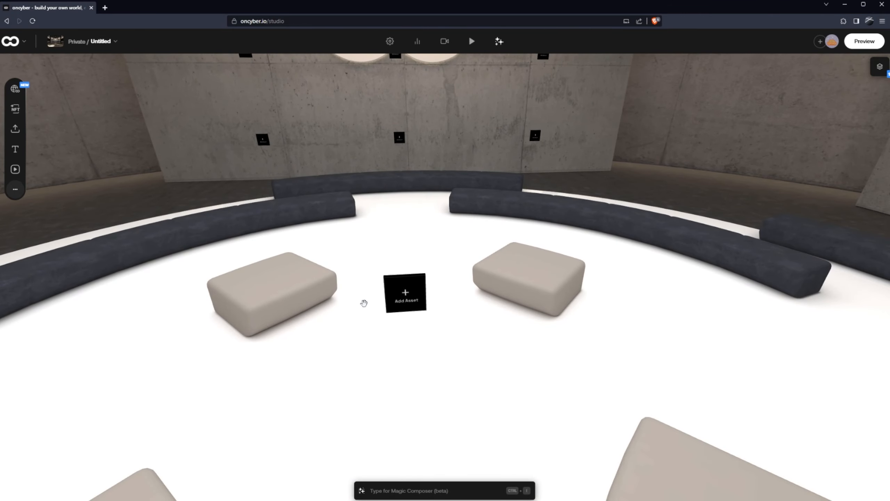
mouse_move(353, 296)
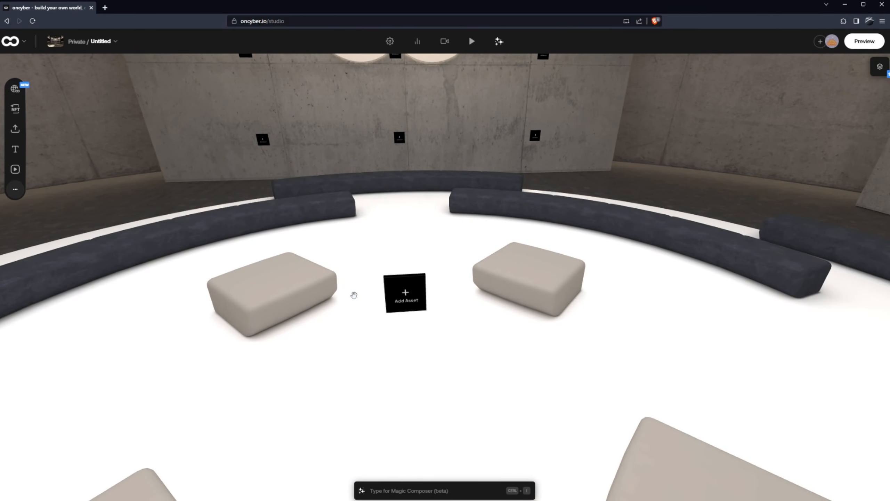
mouse_move(318, 271)
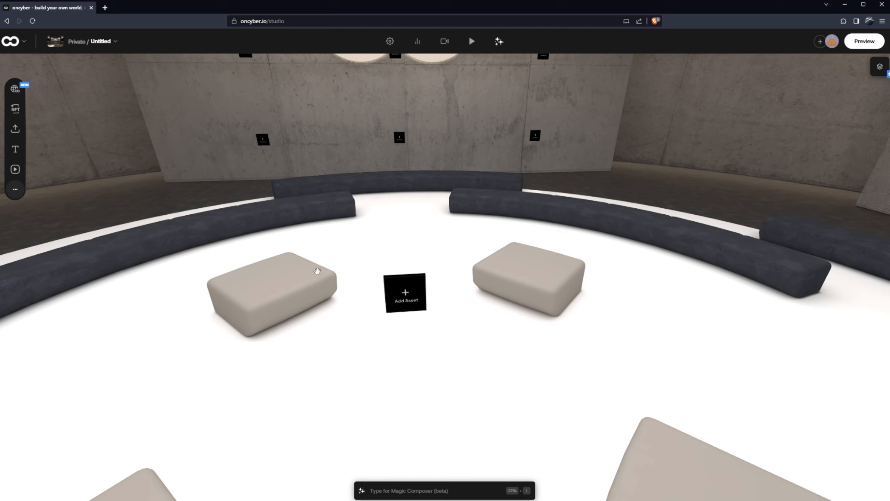
mouse_move(126, 201)
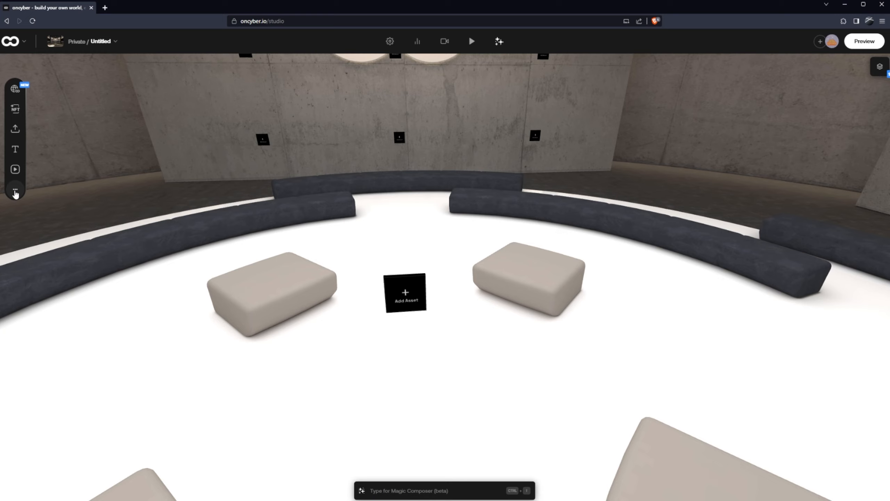
mouse_move(16, 191)
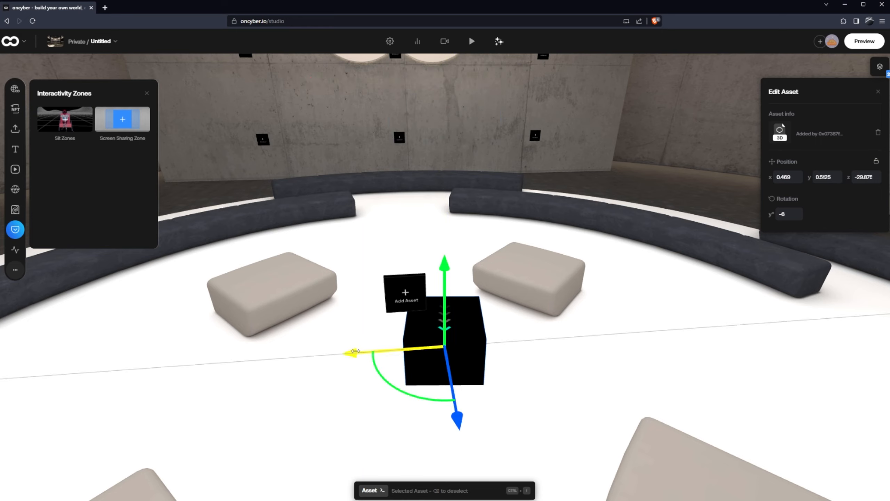
- Drag the sit zone onto the top of the right rear ottoman
left_click_drag(353, 351, 612, 411)
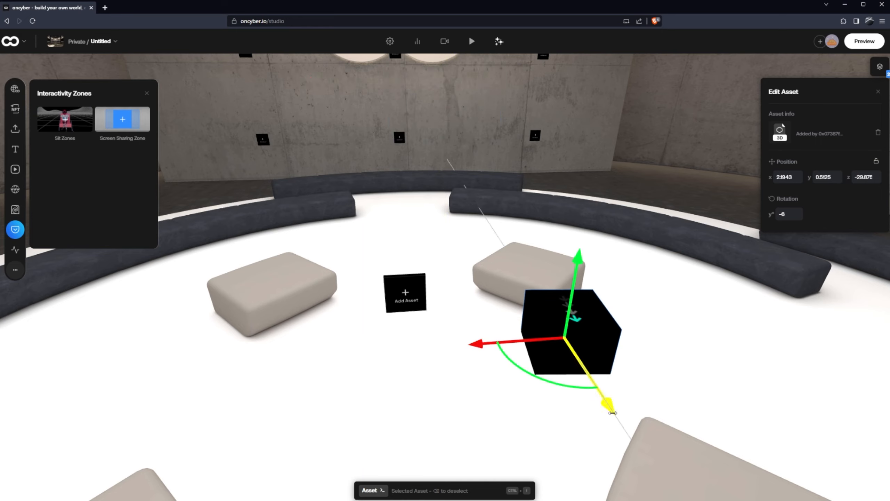
left_click_drag(612, 411, 548, 322)
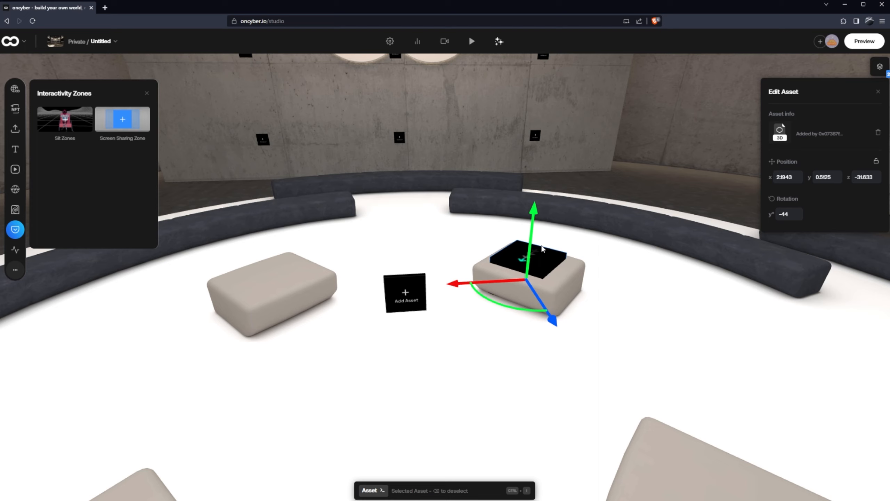
mouse_move(498, 292)
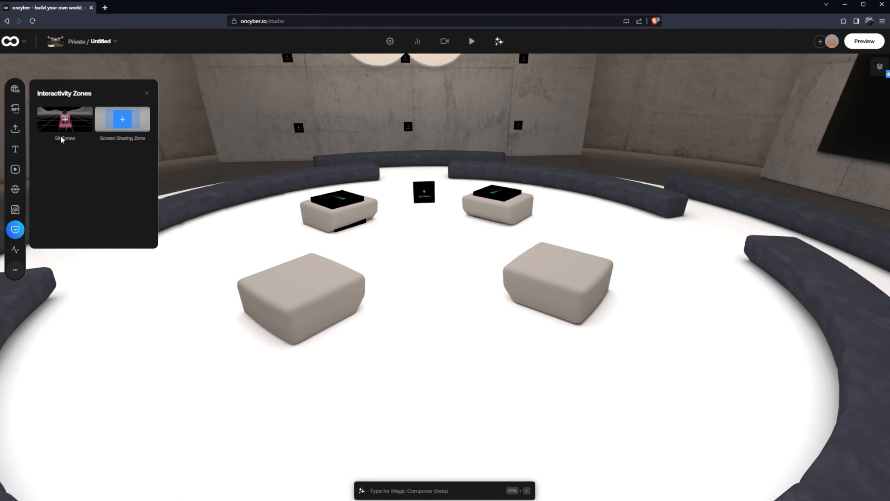
- Add another sit zone and move it onto the front-right ottoman
left_click(424, 192)
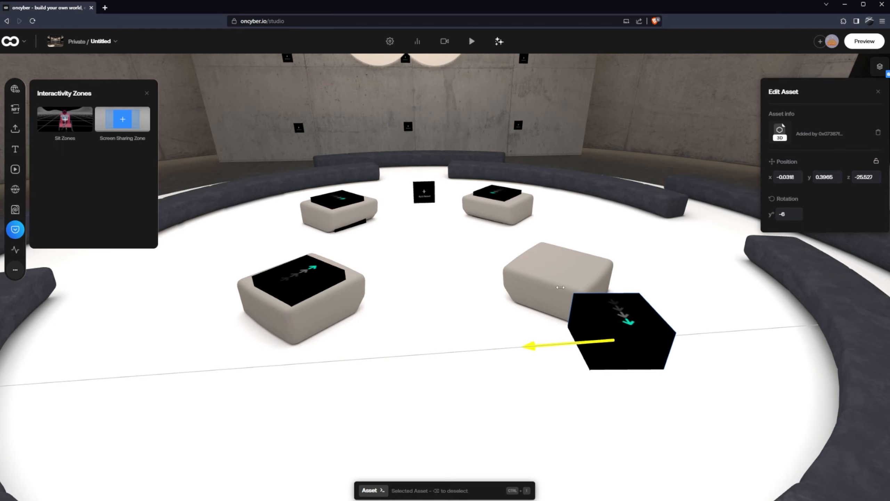
left_click_drag(622, 331, 560, 278)
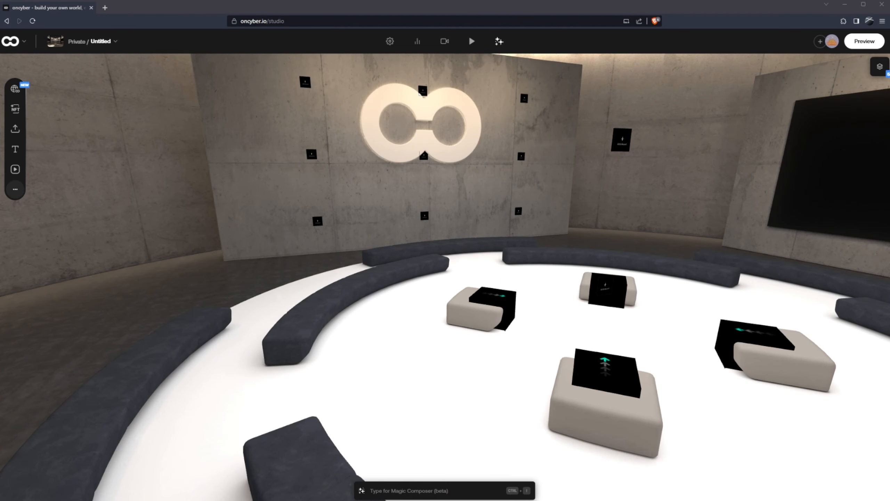
mouse_move(615, 331)
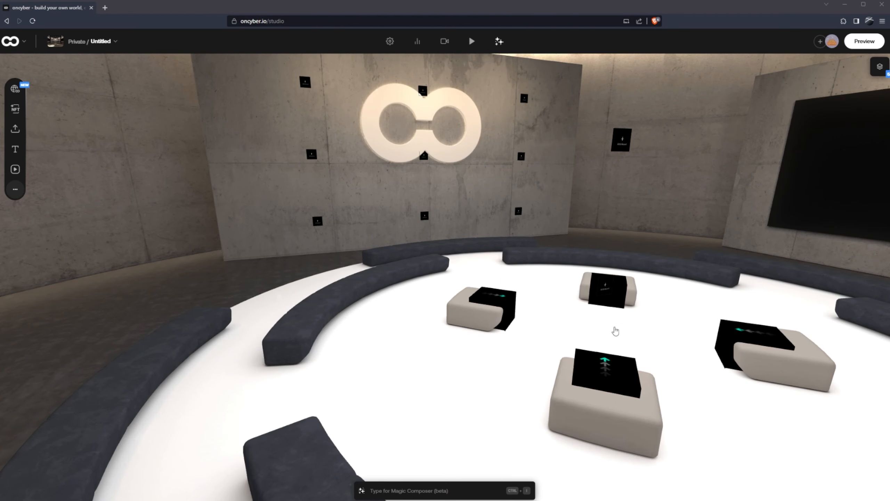
mouse_move(346, 244)
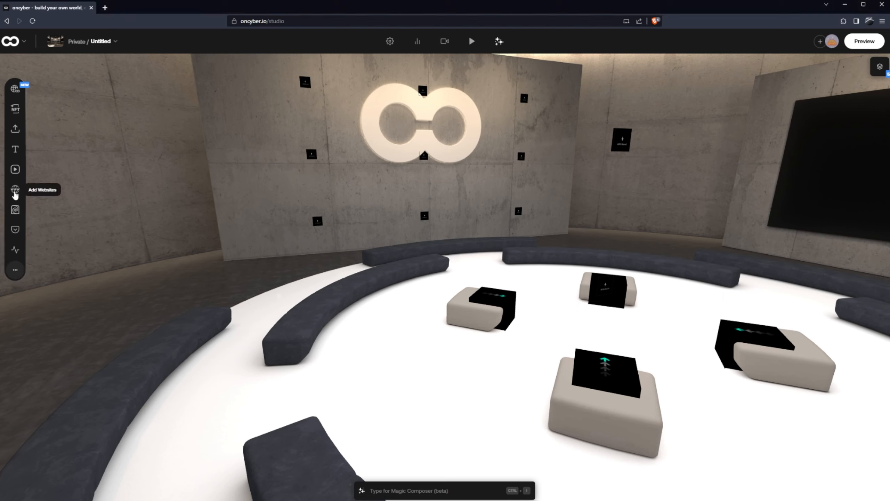
mouse_move(14, 230)
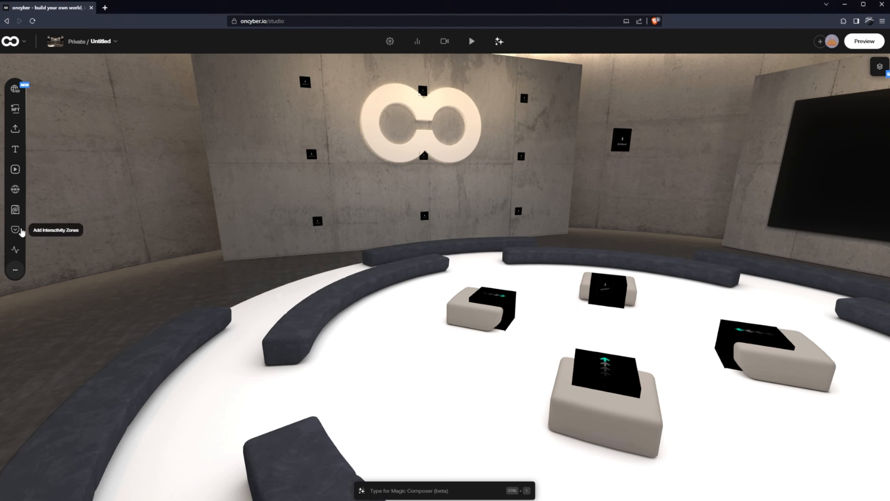
- Add a Screen Sharing Zone and stretch it across the logo wall
left_click(15, 230)
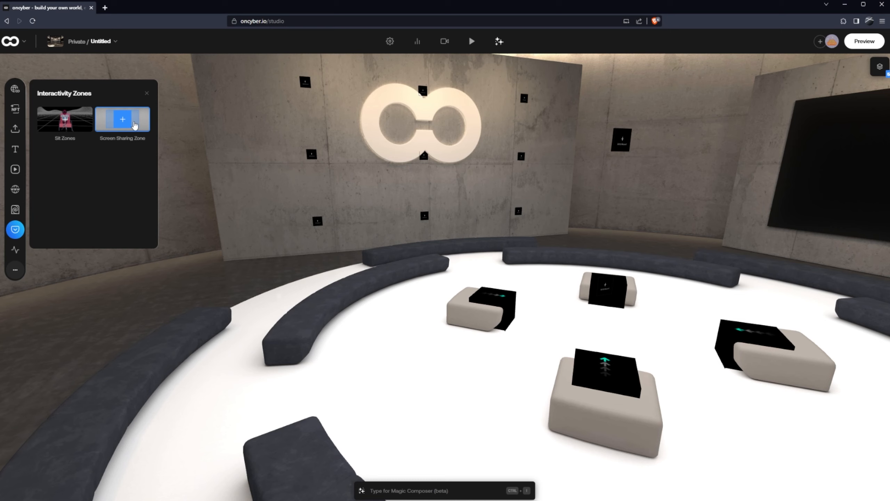
left_click(121, 119)
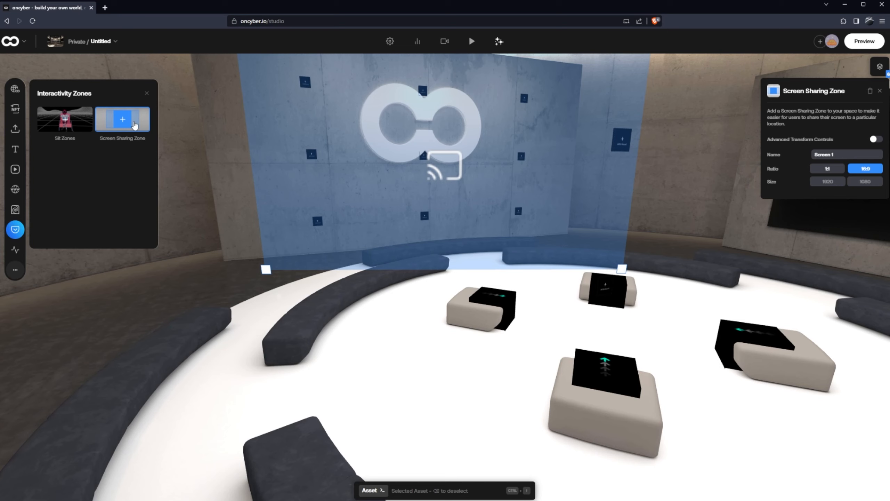
mouse_move(218, 371)
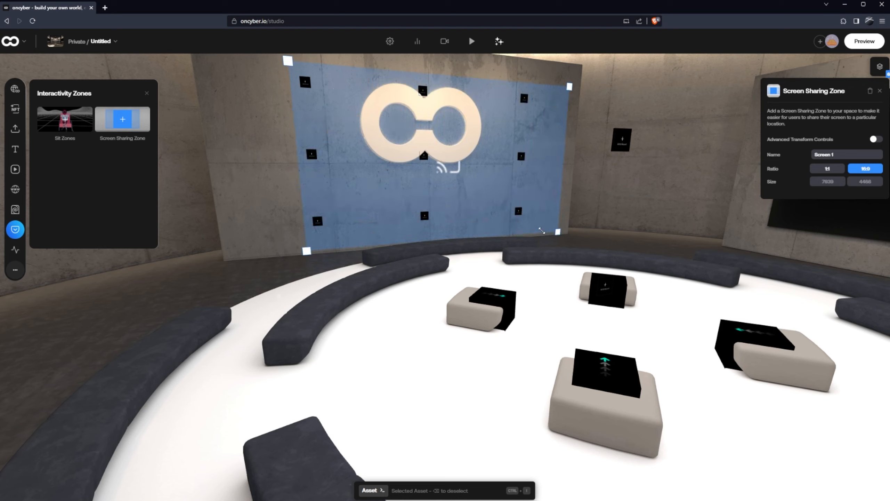
left_click_drag(557, 232, 535, 216)
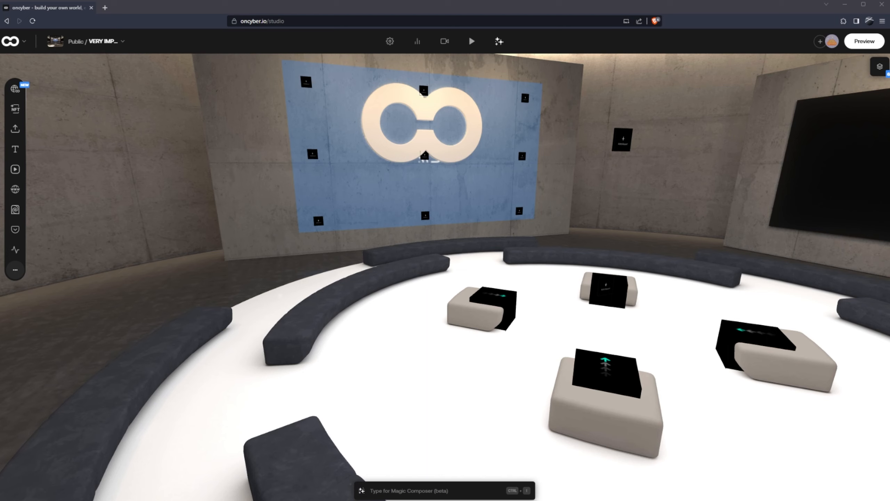
mouse_move(127, 177)
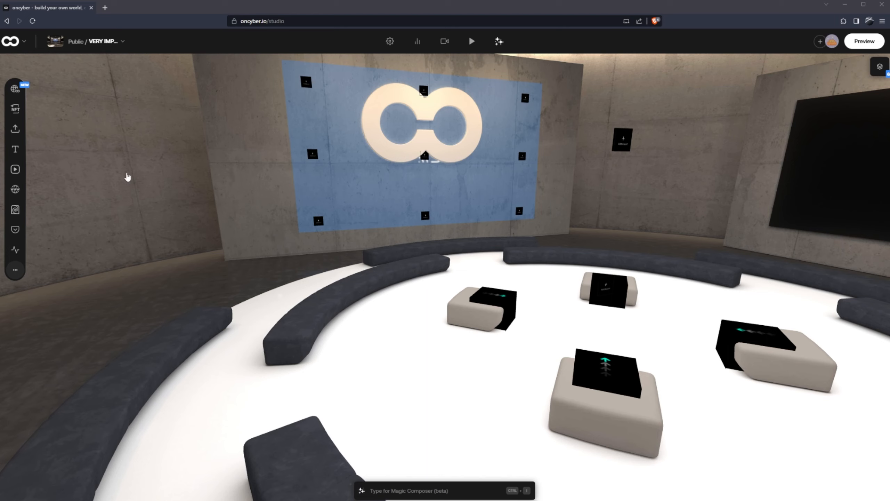
mouse_move(327, 44)
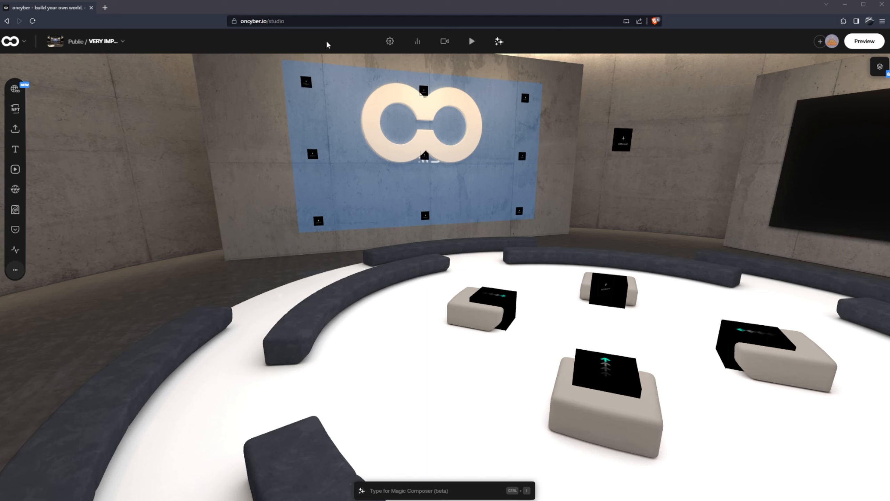
mouse_move(391, 41)
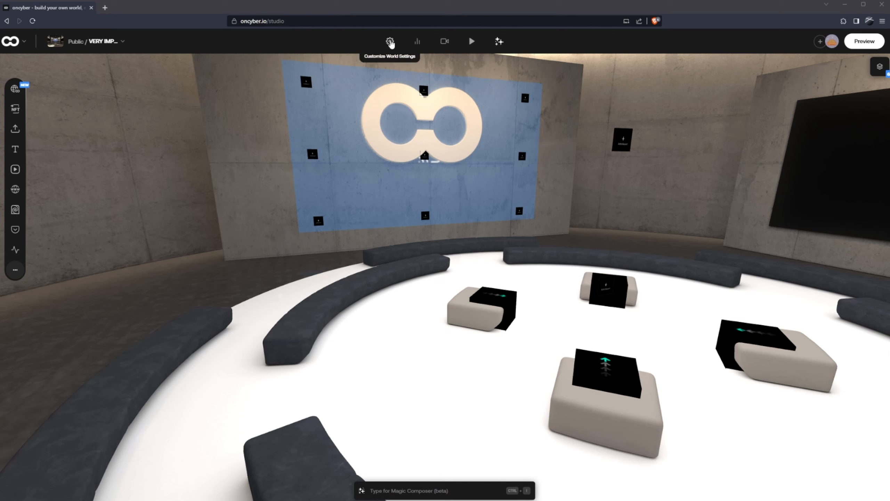
- Open the space's global settings via the Customize World Settings gear
left_click(390, 41)
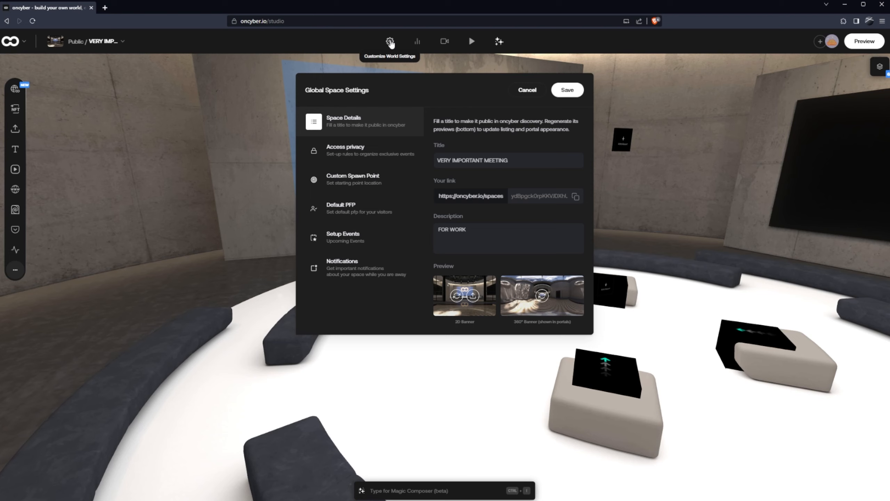
triple_click(471, 160)
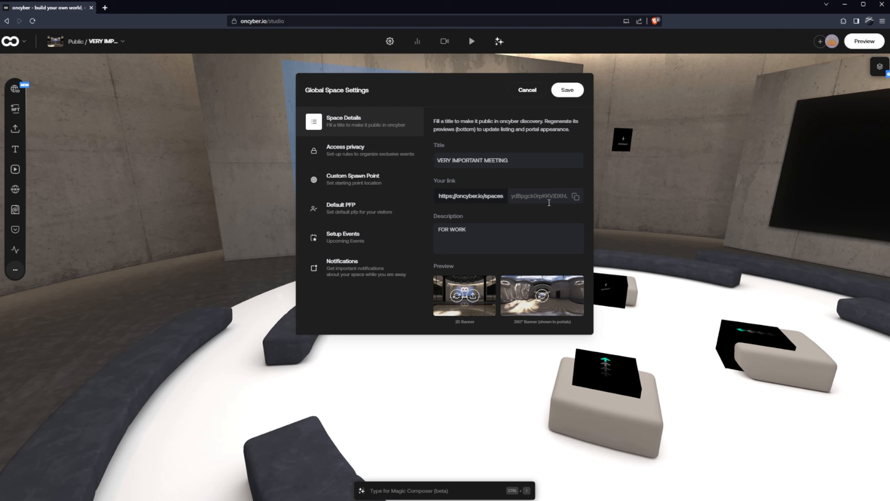
mouse_move(371, 153)
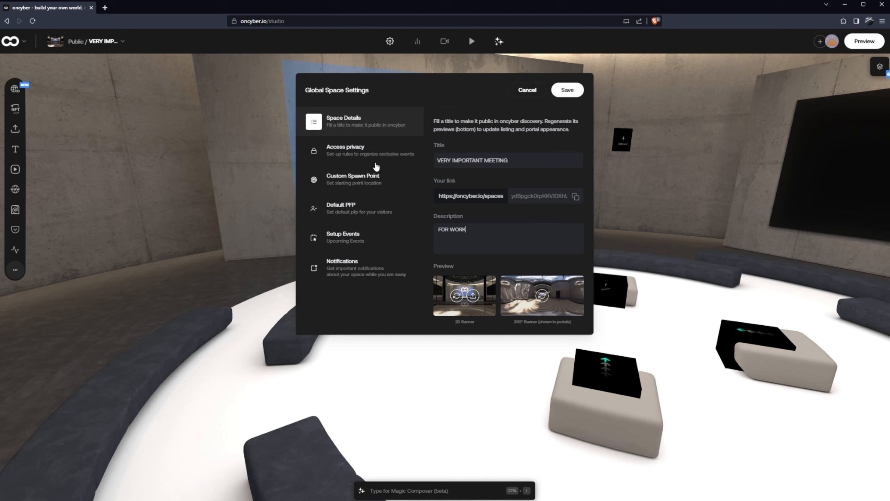
left_click(345, 150)
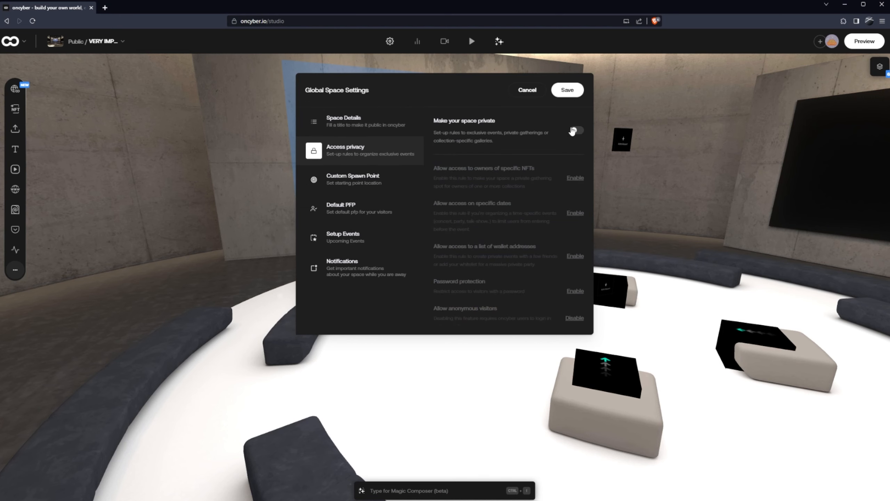
left_click(576, 130)
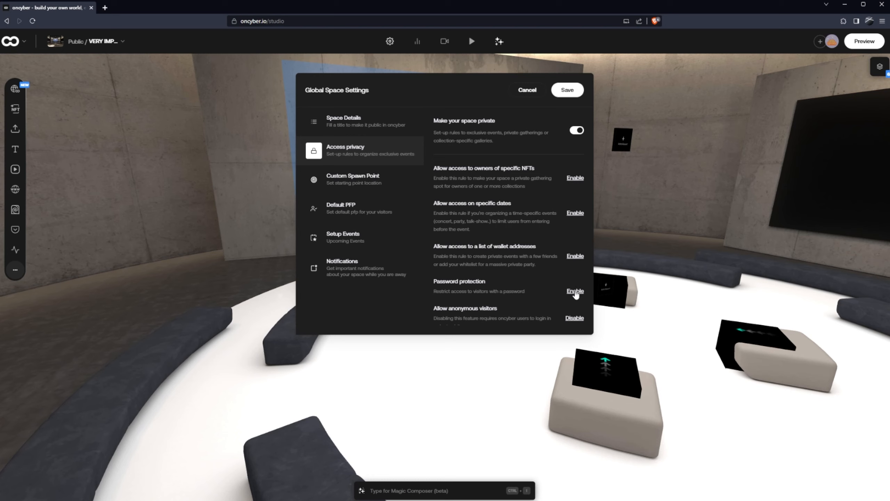
left_click(574, 292)
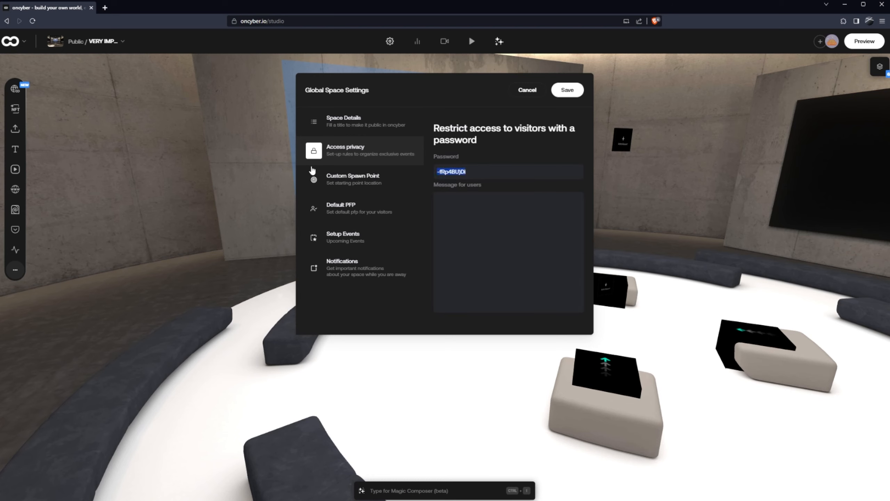
mouse_move(310, 171)
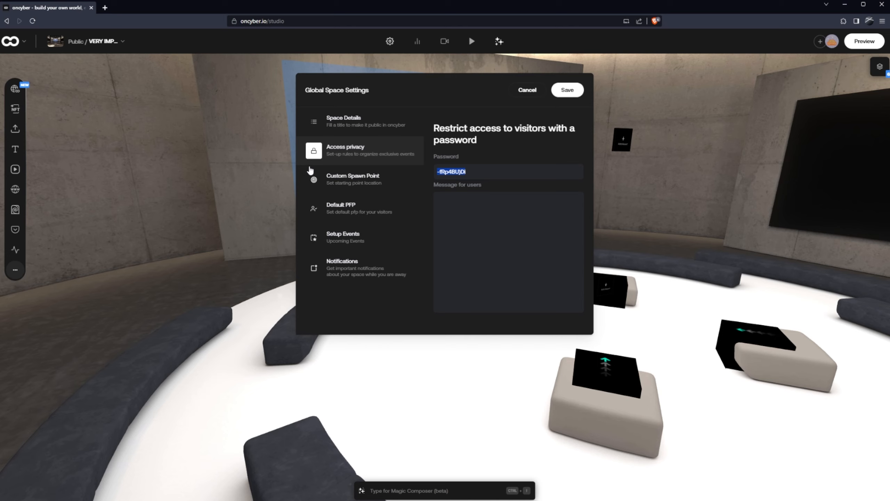
mouse_move(491, 187)
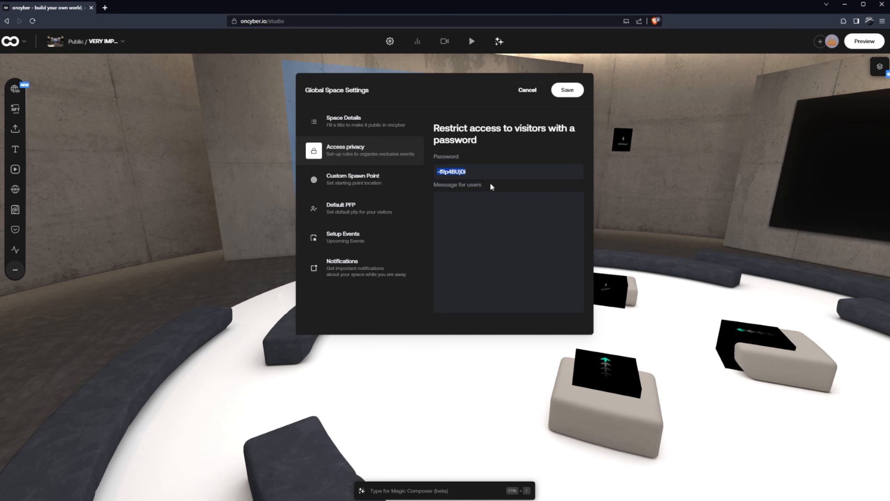
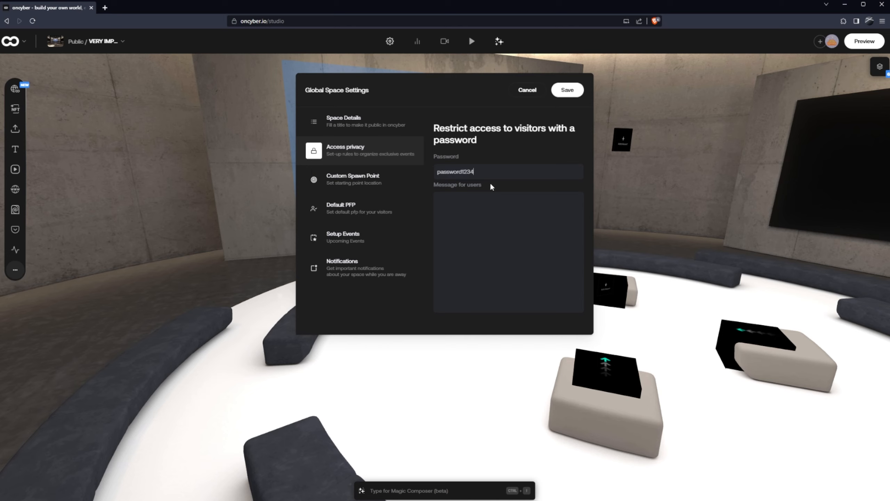
left_click(566, 89)
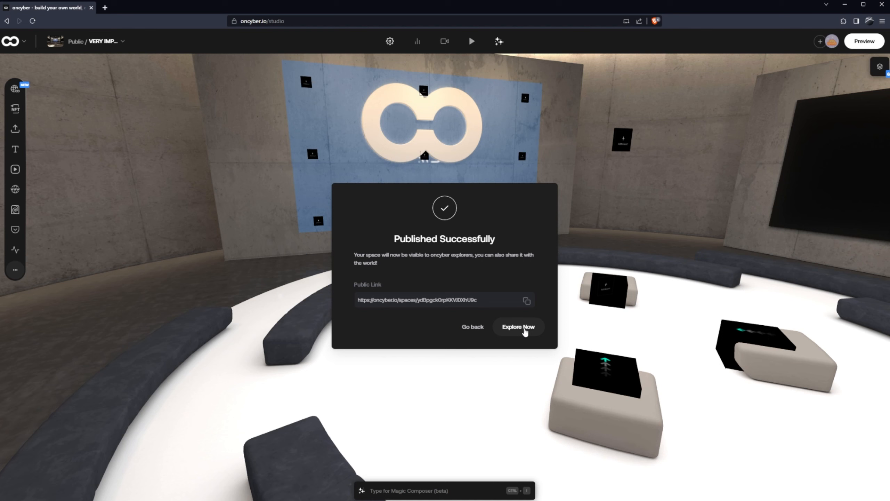
left_click(517, 327)
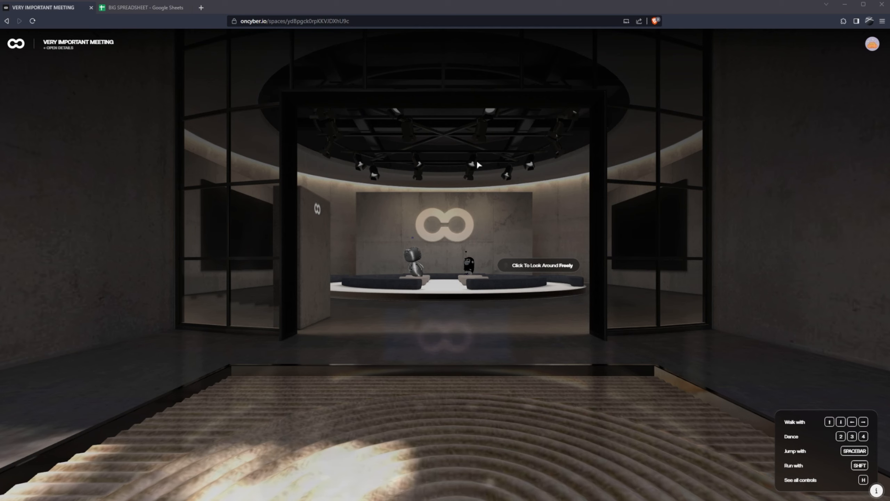
- Enter the published space with 'Click To Look Around Freely'
left_click(295, 21)
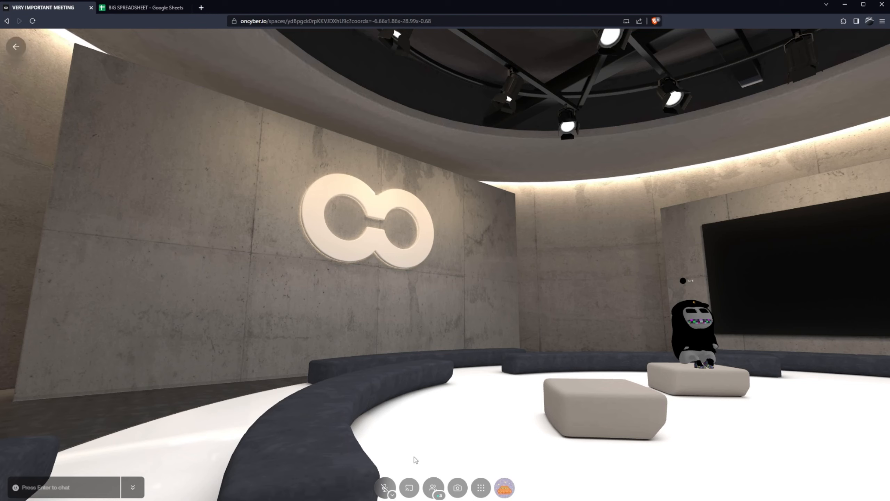
mouse_move(409, 487)
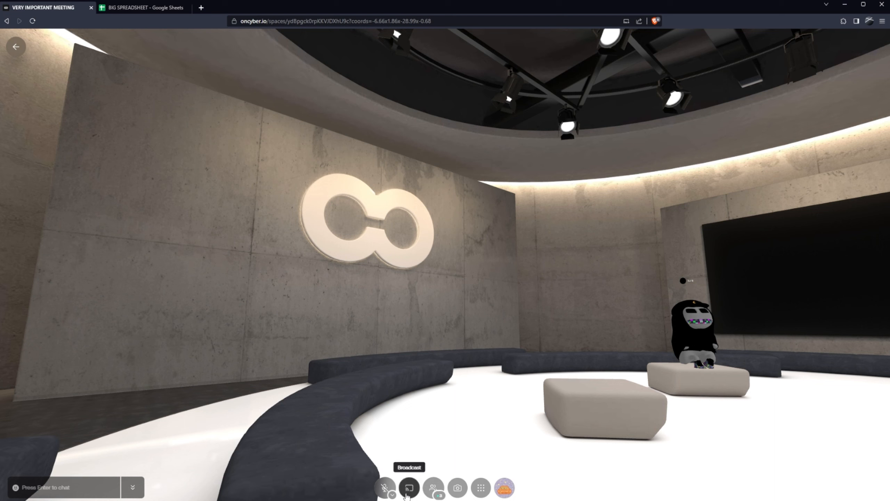
- Share the BIG SPREADSHEET tab via Screen + Audio, with tab audio unchecked
left_click(408, 487)
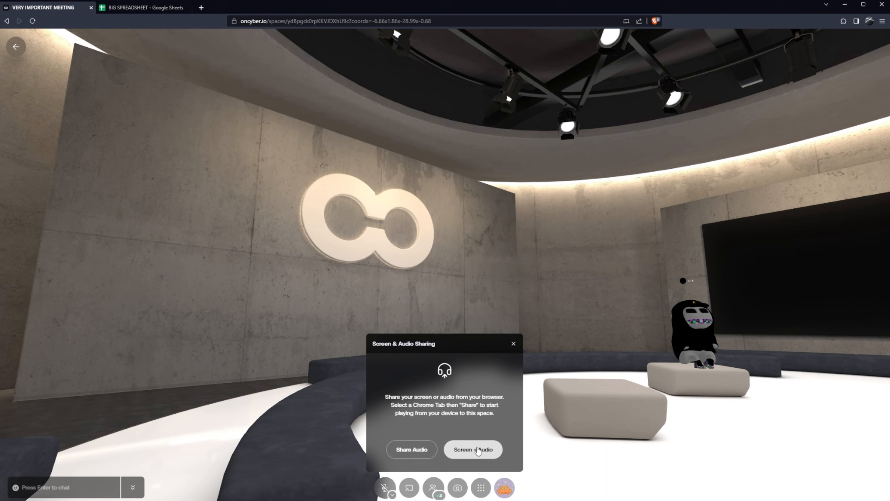
left_click(473, 449)
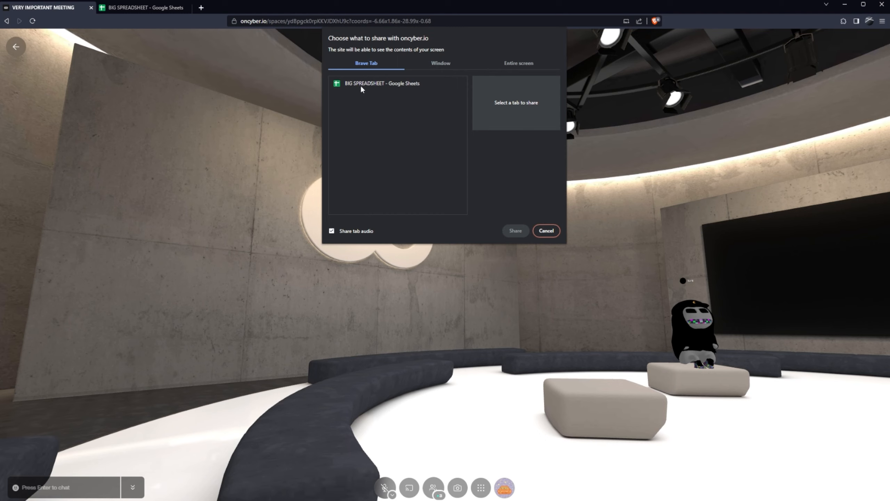
left_click(382, 83)
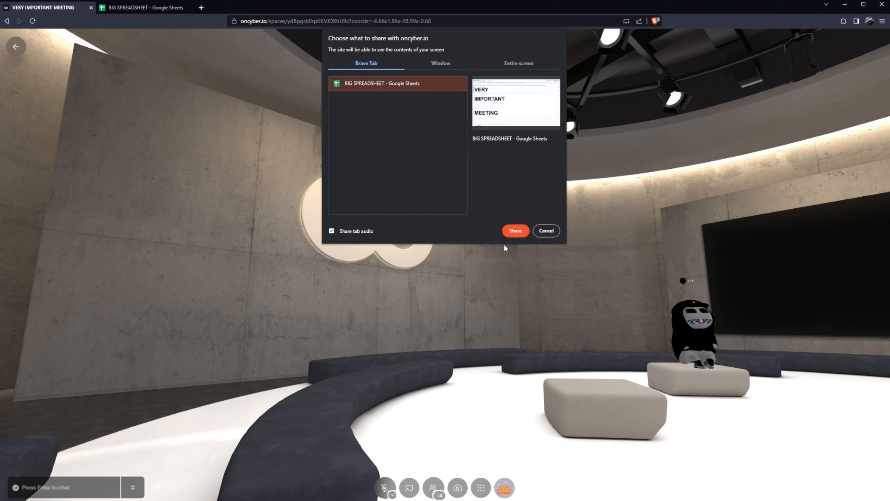
mouse_move(471, 237)
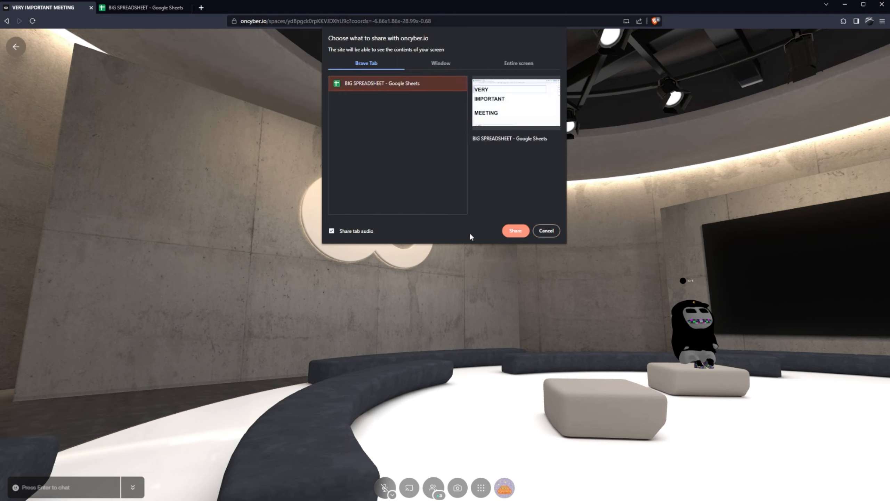
left_click(332, 231)
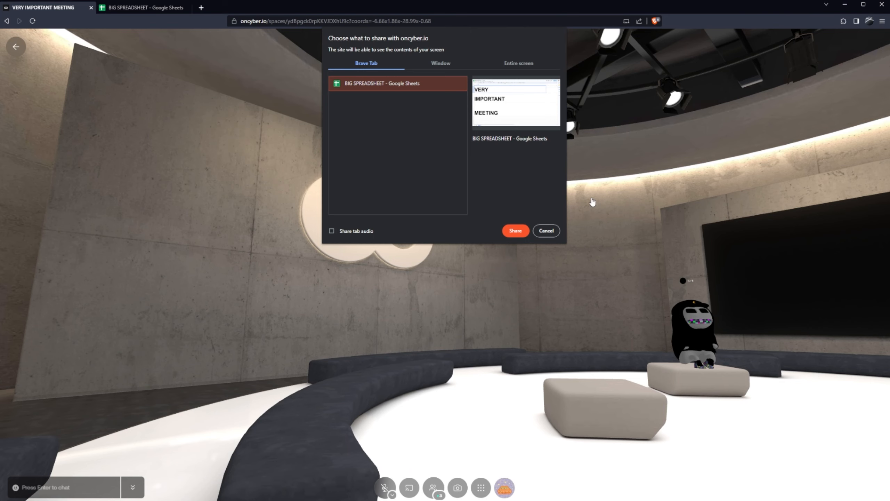
left_click(515, 233)
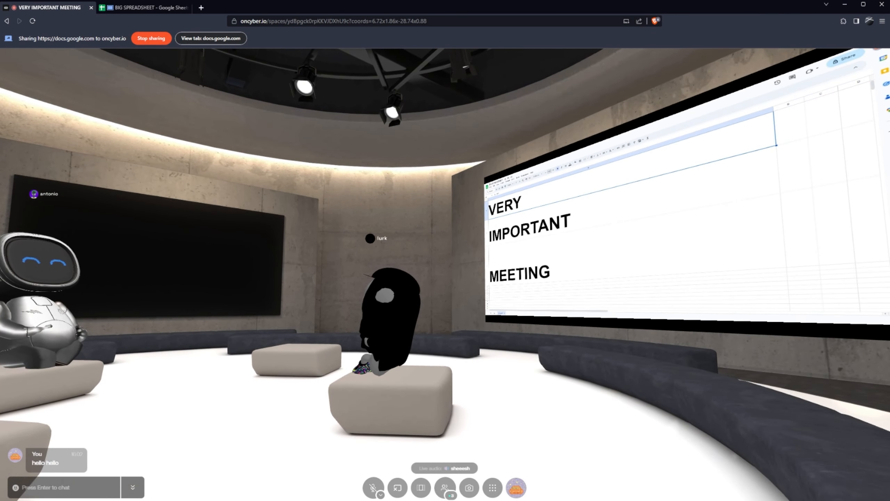
- Reopen the Broadcast screen and audio sharing options
left_click(408, 488)
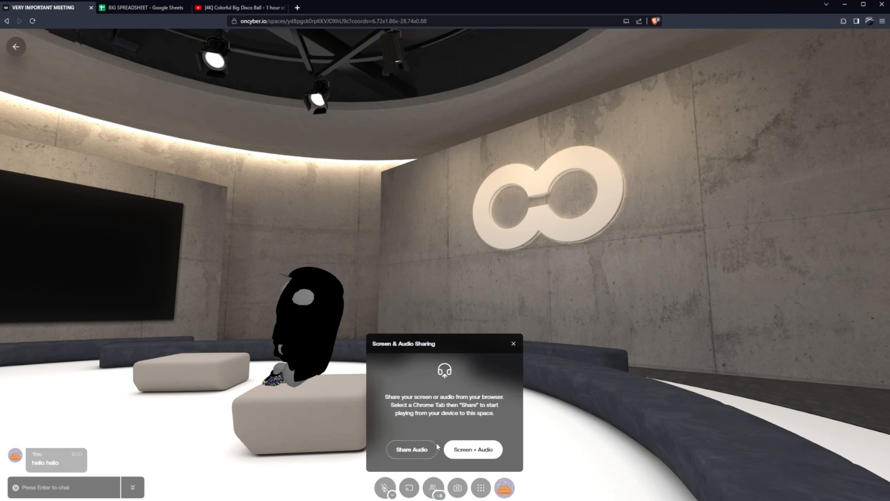
- Share the YouTube disco ball tab with its audio onto the wall screen
left_click(472, 449)
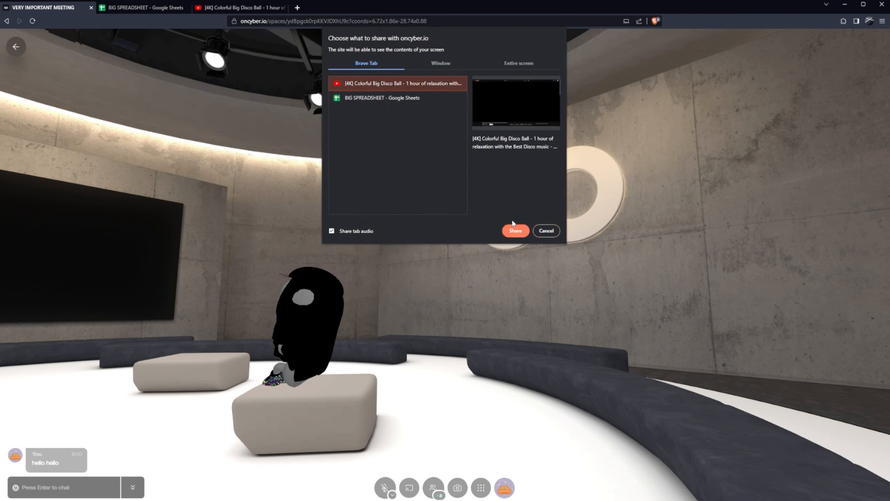
left_click(514, 233)
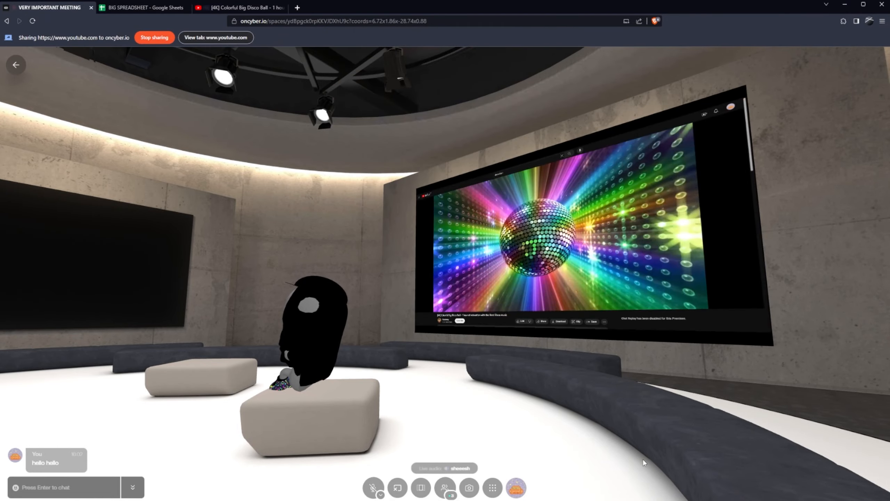